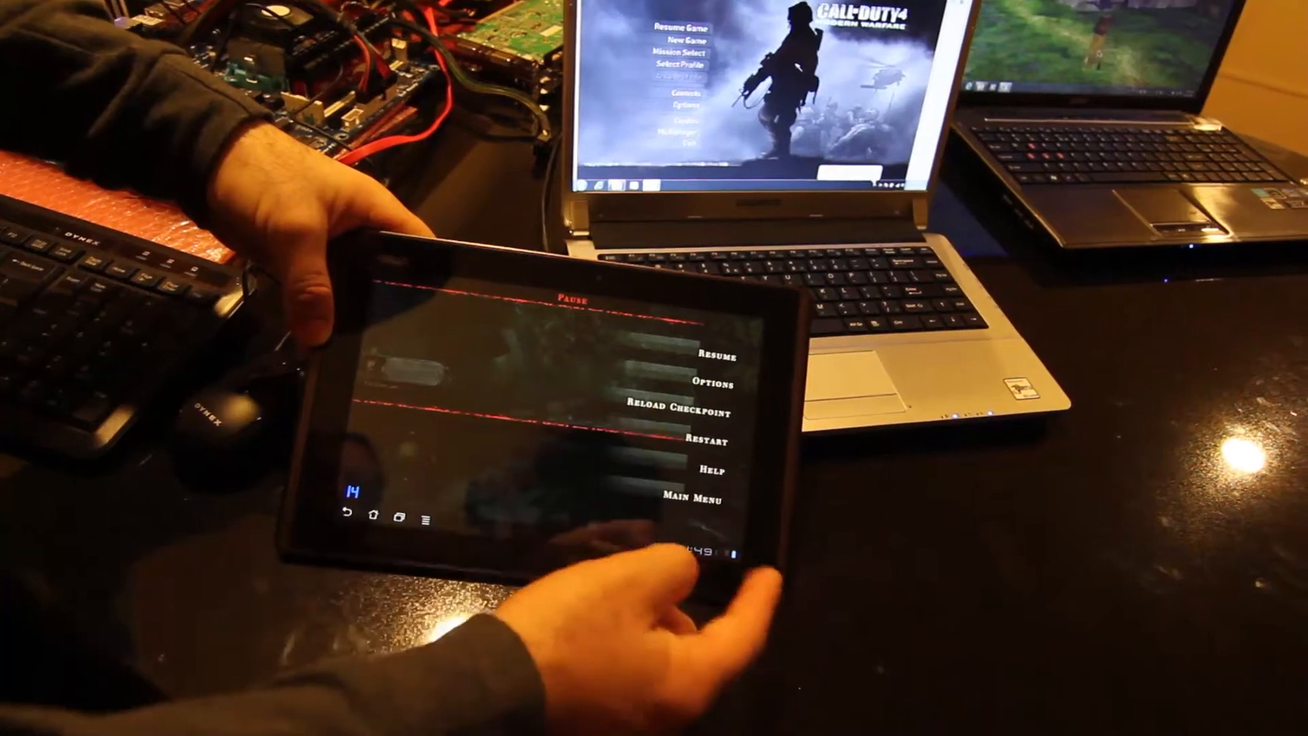
Choose Main Menu from the Pause menu to bring up the lose-progress confirmation
click(707, 441)
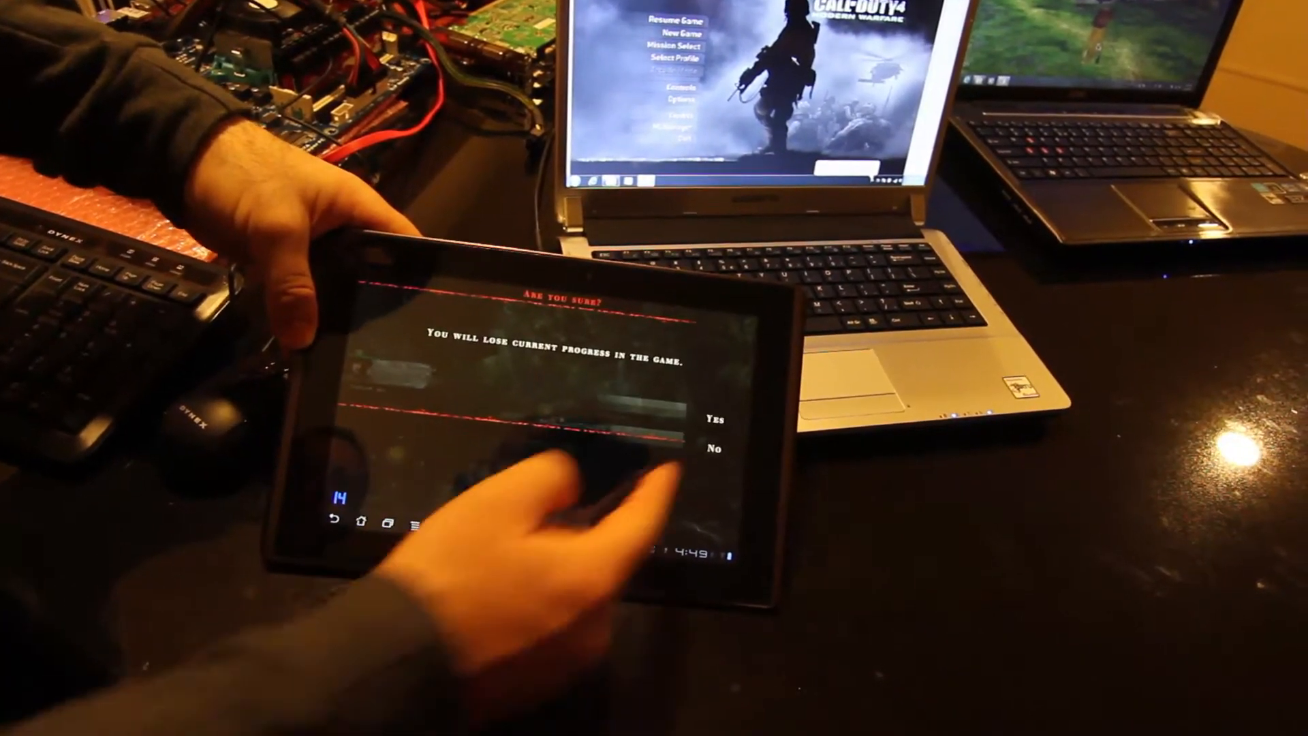